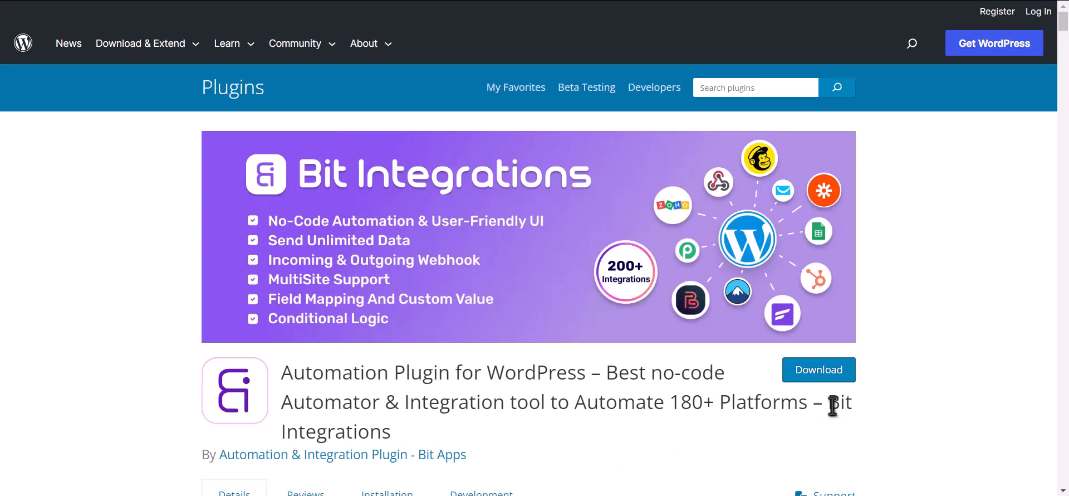
- Go from the WordPress.org plugin listing to the Bit Integrations welcome page in the dashboard
double_click(840, 402)
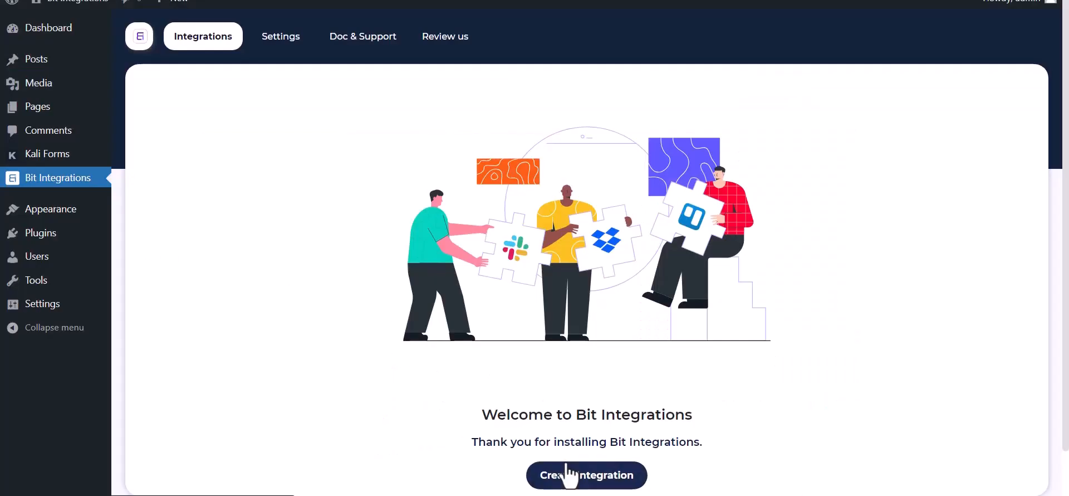
- Create a new integration with Kali Forms as trigger and copy its webhook URL
click(585, 475)
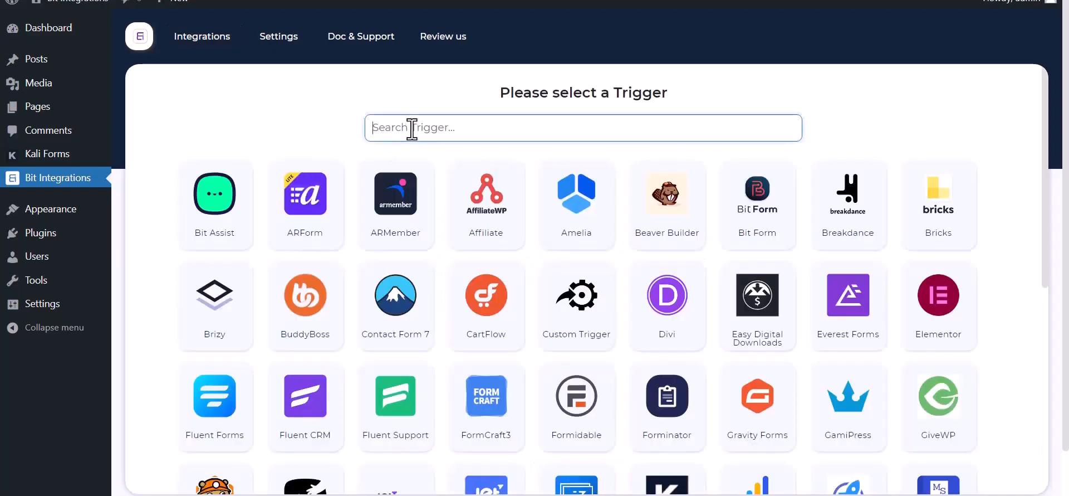
text(ka)
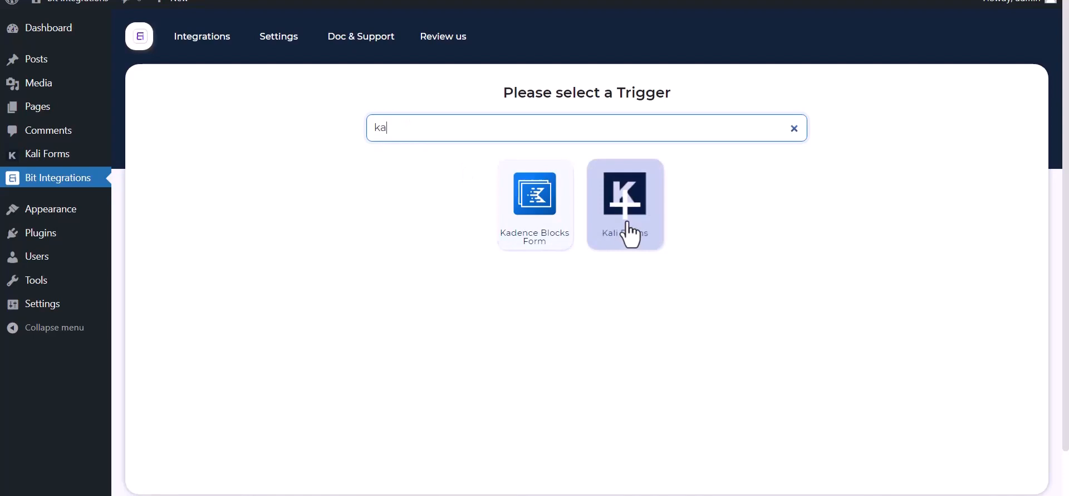
click(624, 204)
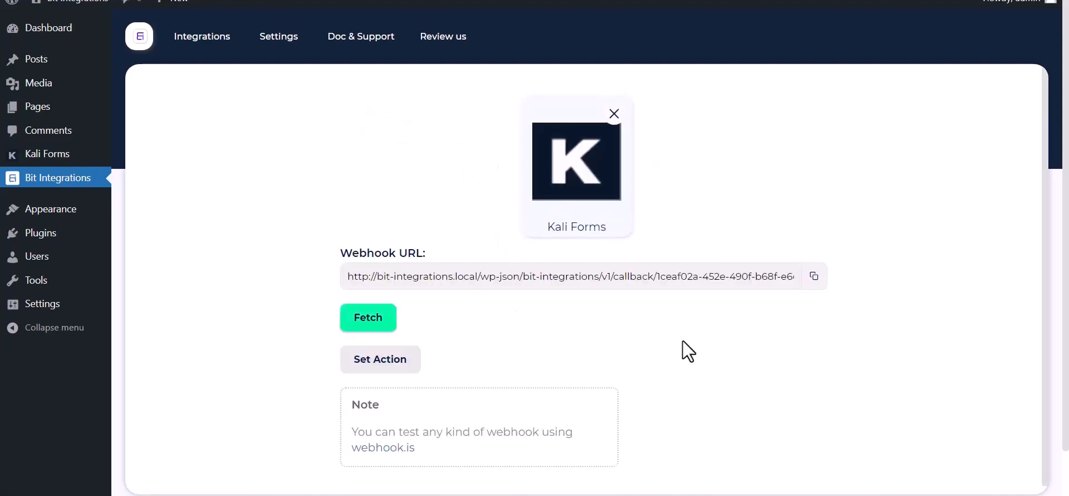
mouse_move(649, 277)
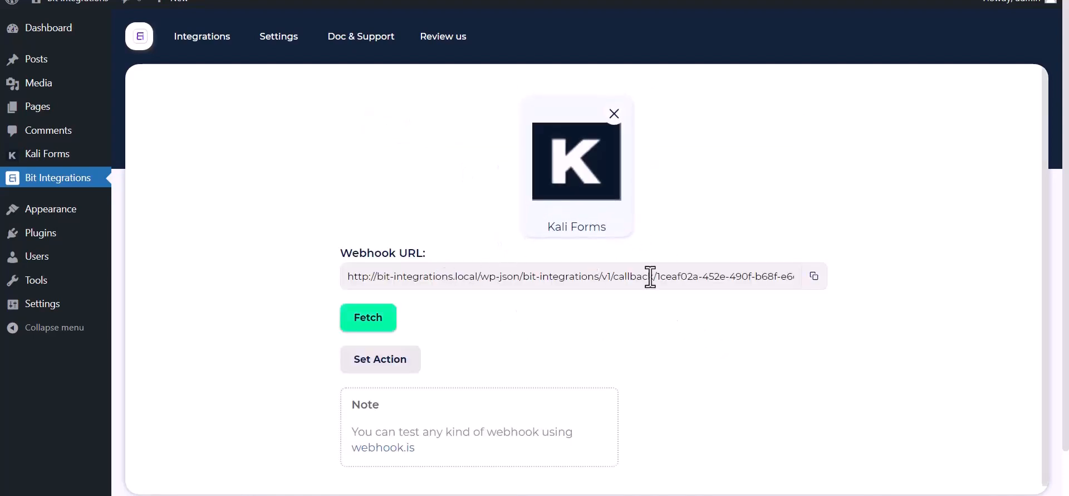
click(813, 277)
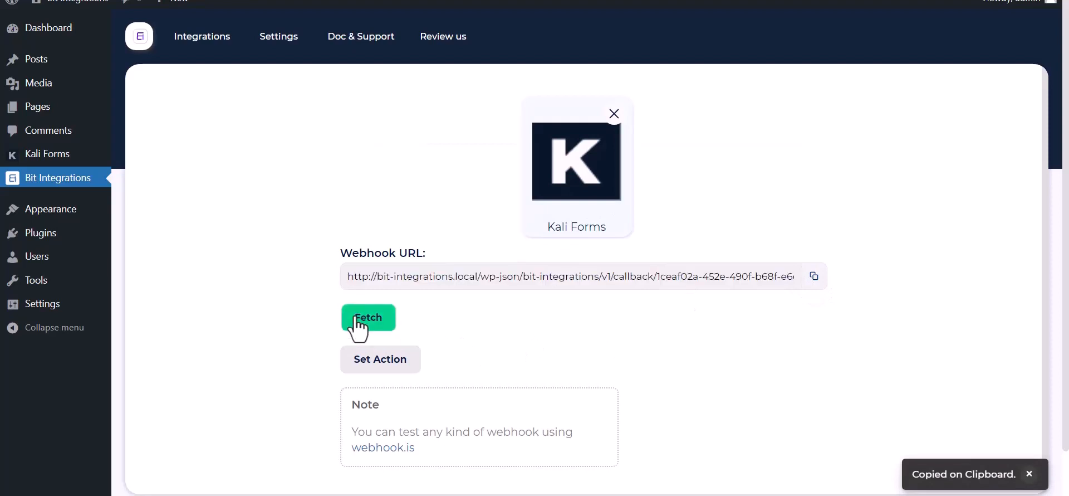
- Start listening for webhook data, then open the Contact form's settings in Kali Forms
click(47, 153)
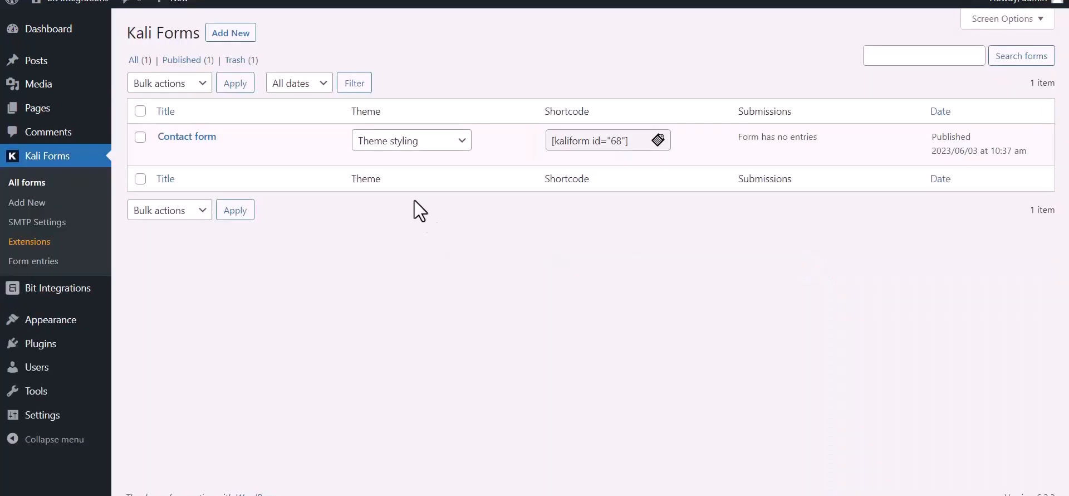
mouse_move(186, 135)
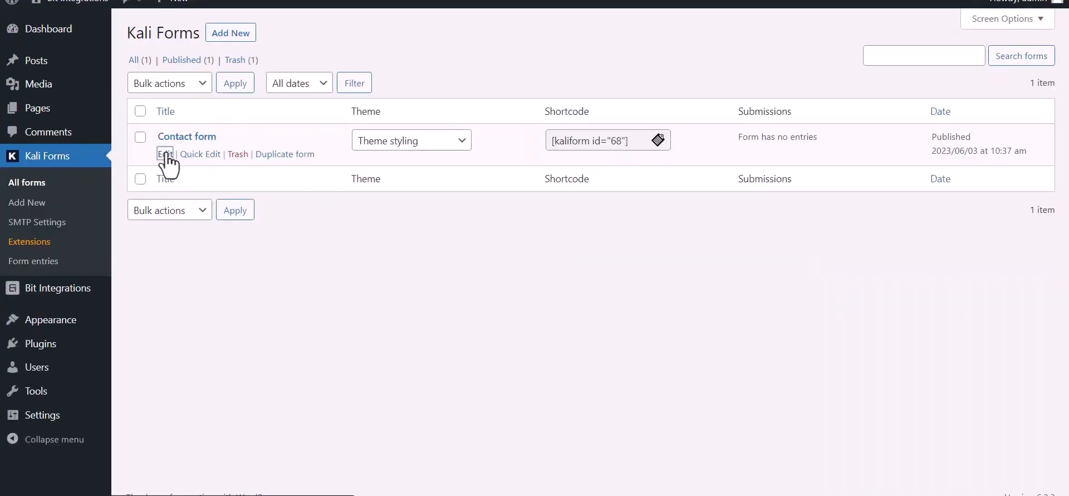
click(163, 154)
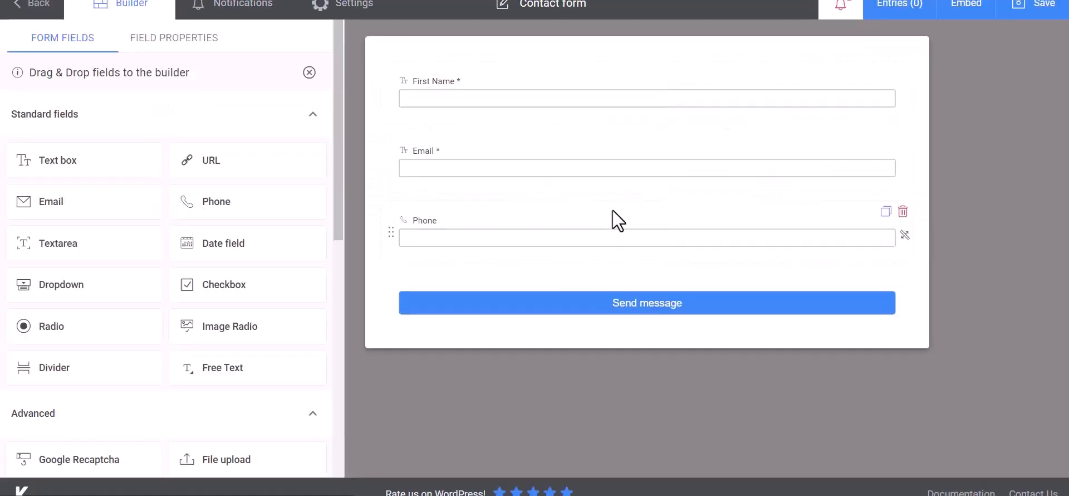
mouse_move(192, 129)
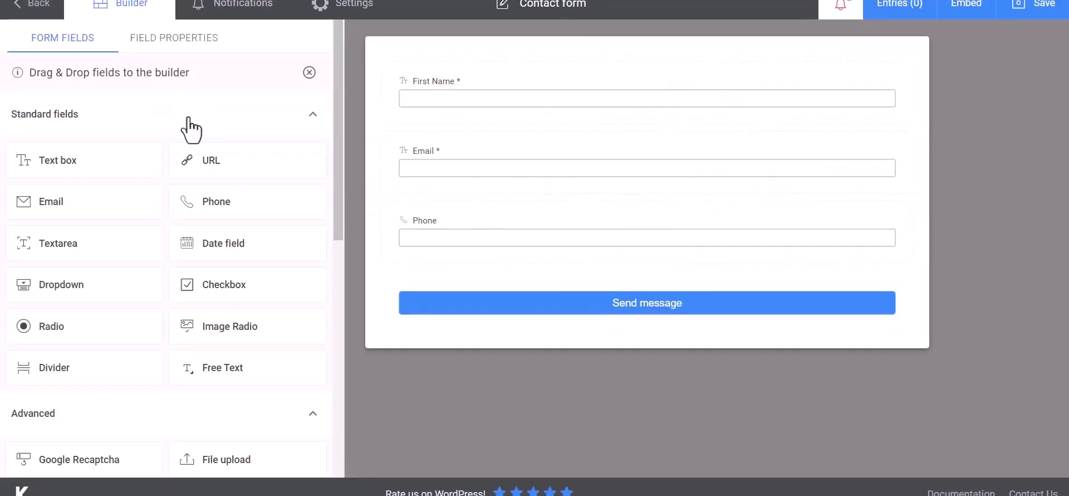
click(352, 5)
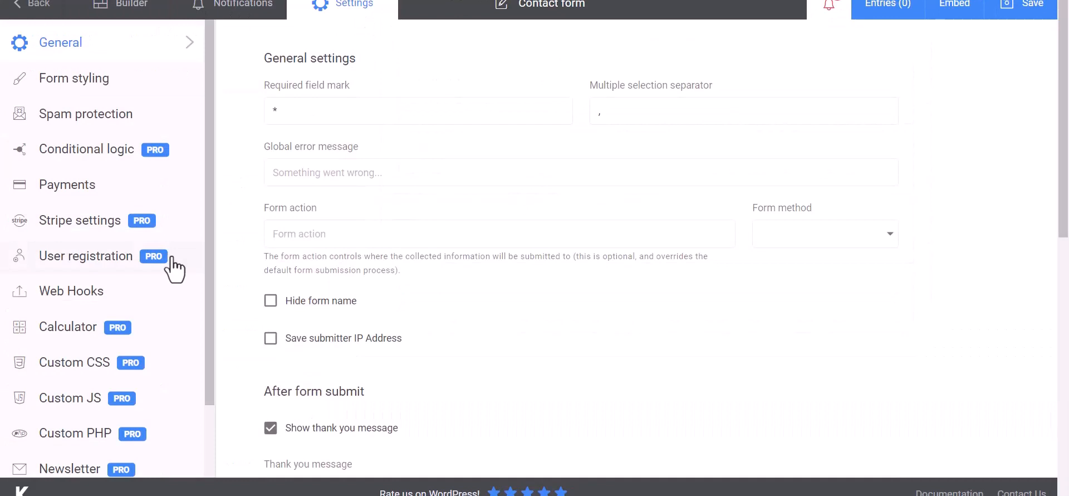
- Under Web Hooks, create a webhook named 'Bit Integrations'
click(71, 291)
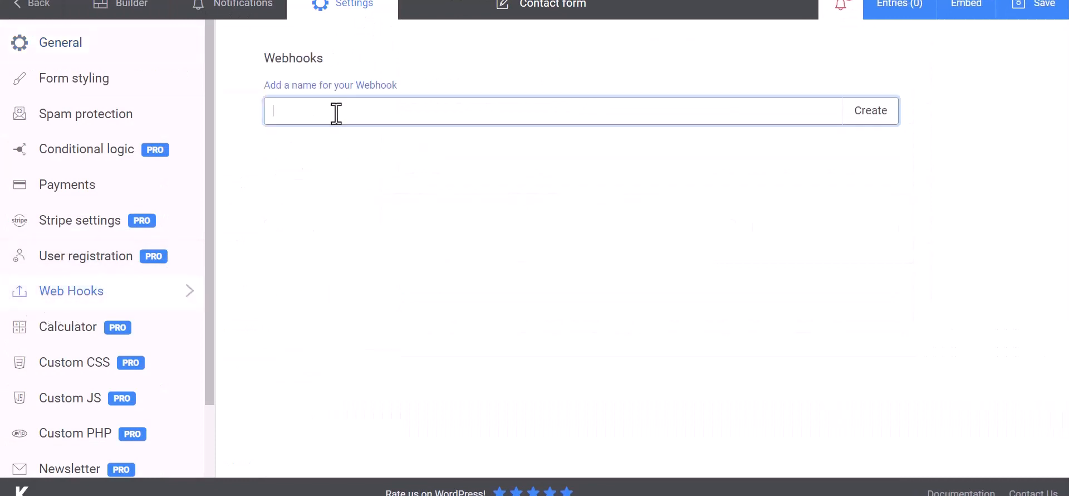
text(Bit)
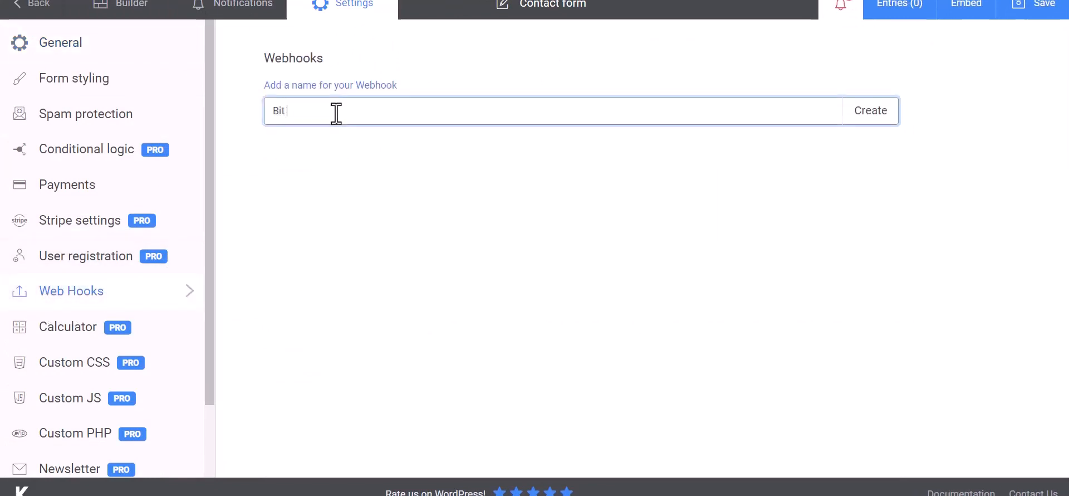
text(Int)
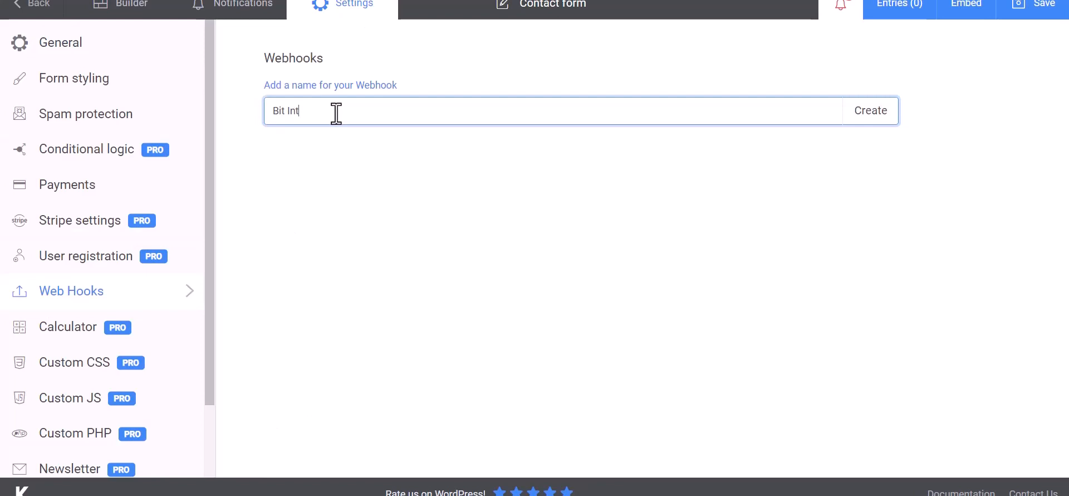
text(egrations)
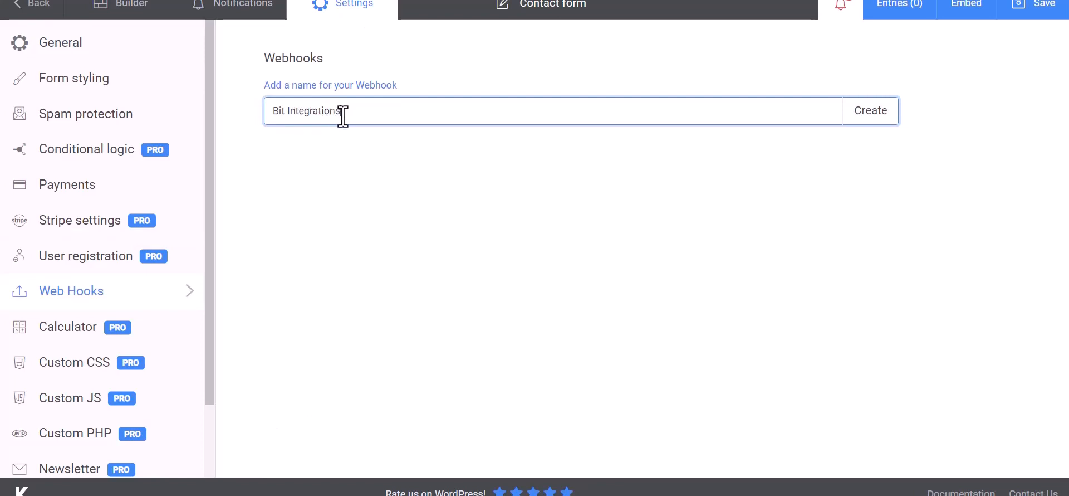
click(870, 110)
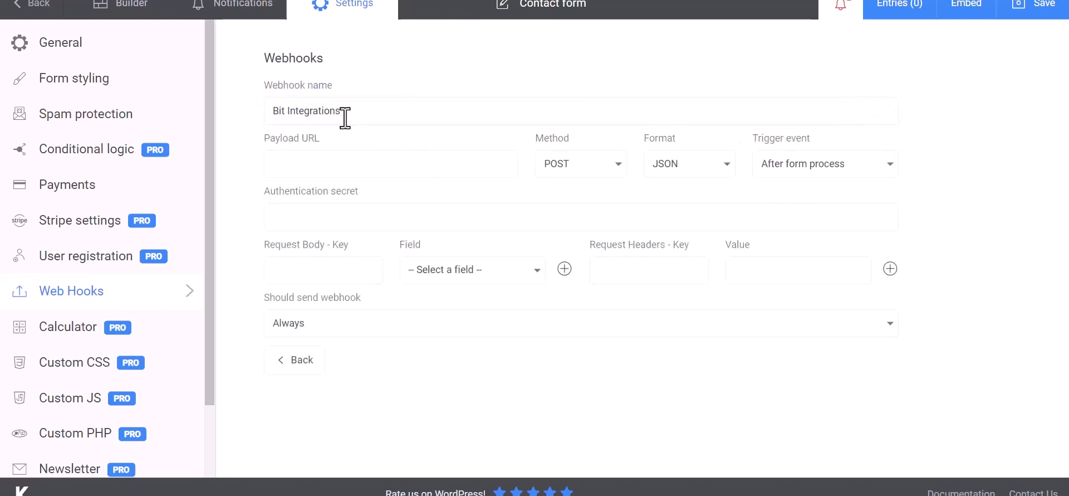
- Point the webhook at the copied payload URL with body keys Name, Email and Phone, and save the form
click(391, 163)
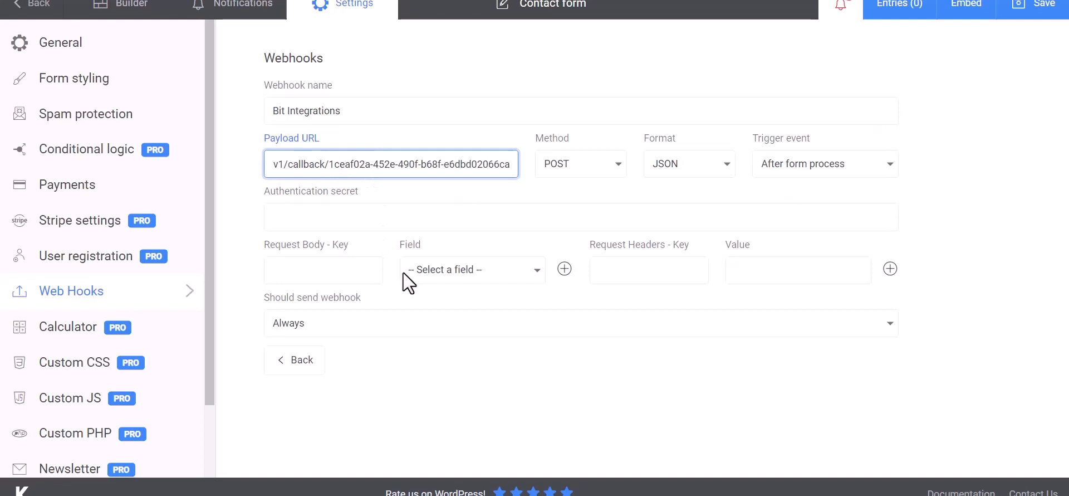
click(471, 269)
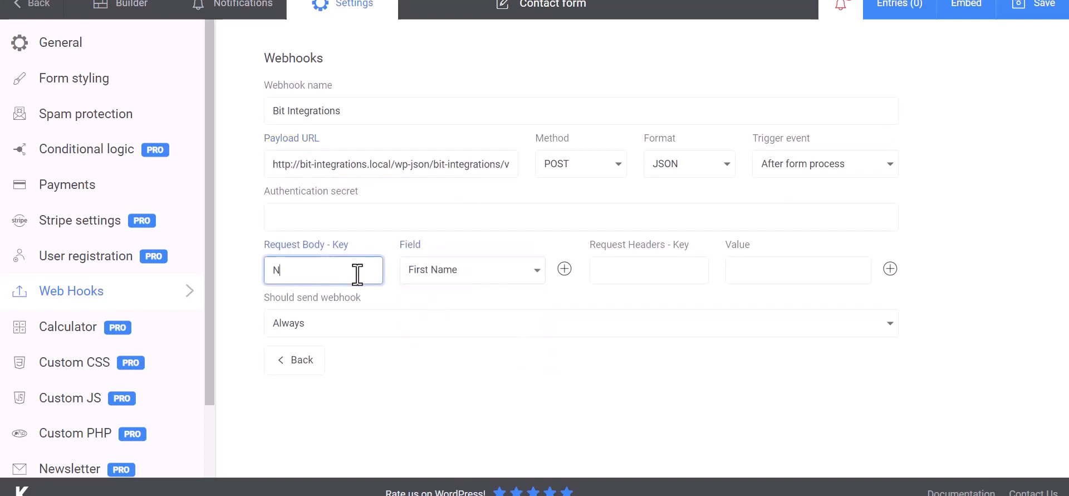
click(563, 269)
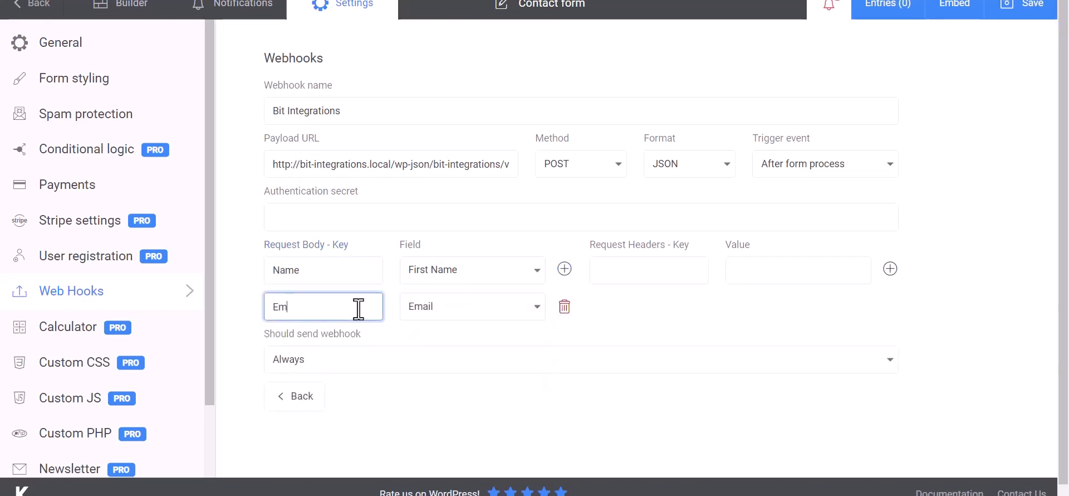
click(564, 268)
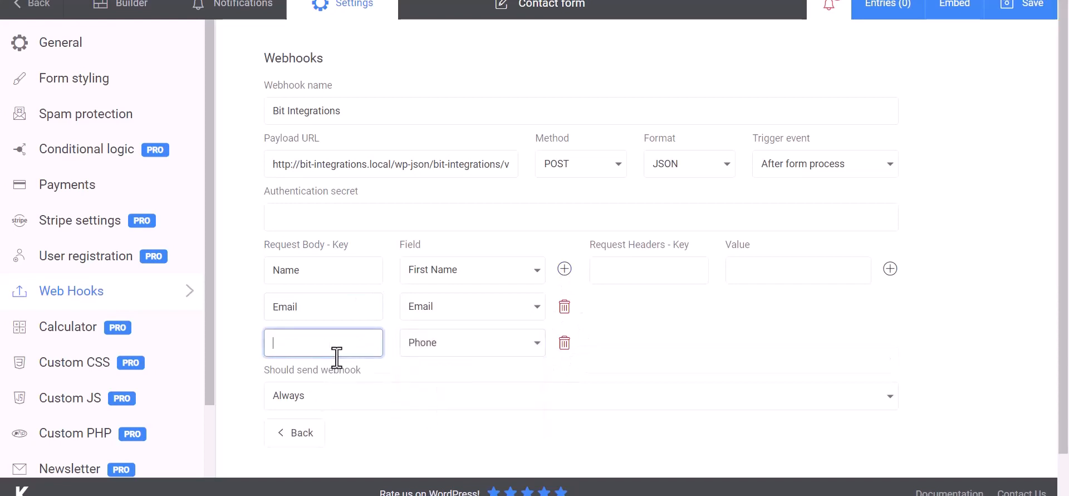
text(Phone)
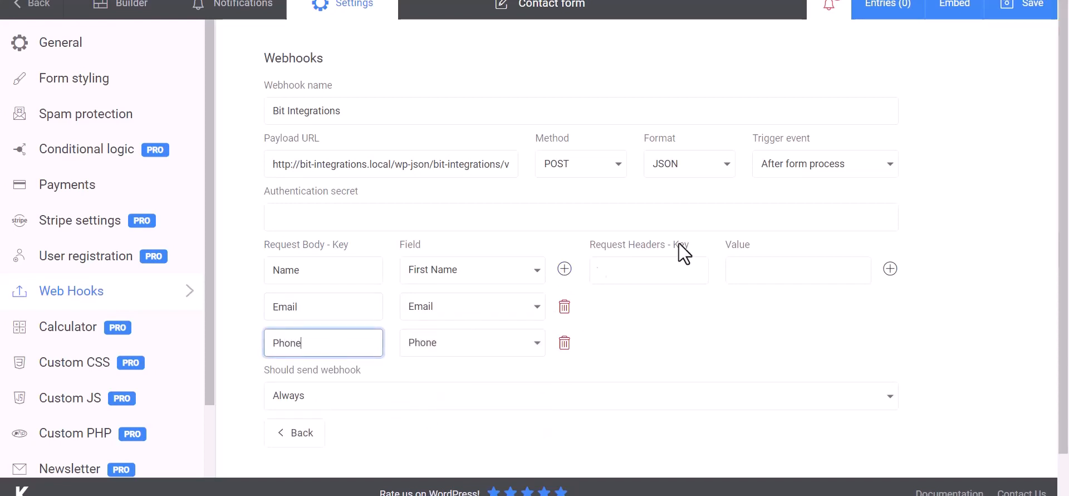
scroll(up, 3)
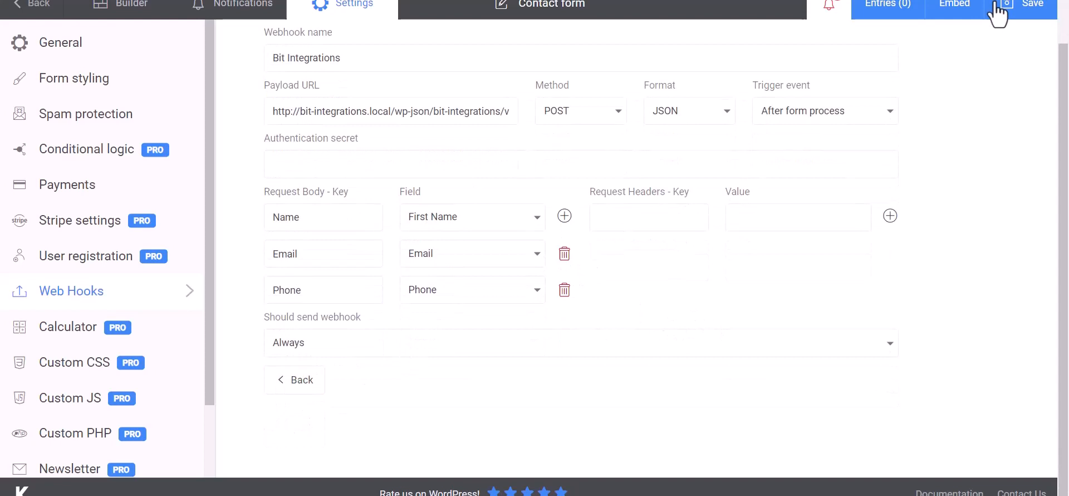
click(1034, 6)
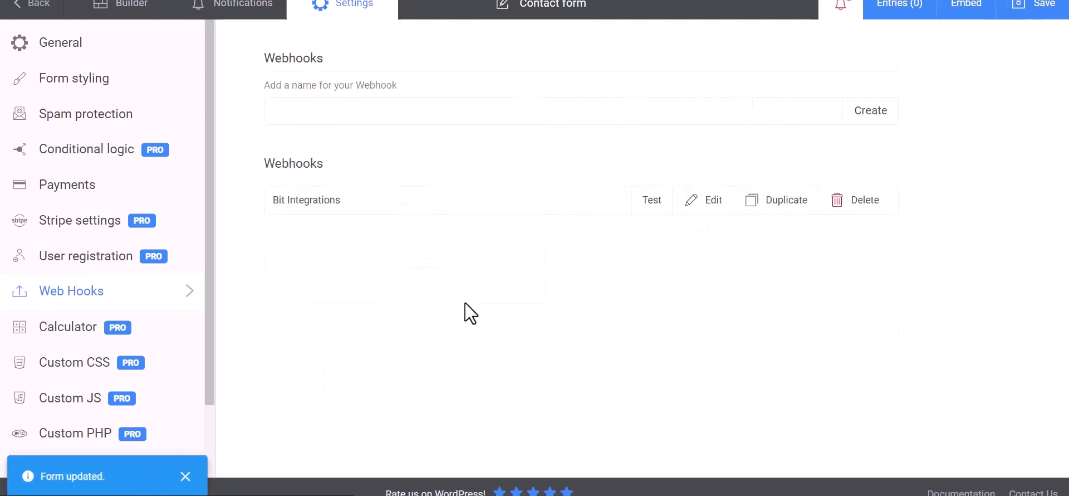
mouse_move(651, 199)
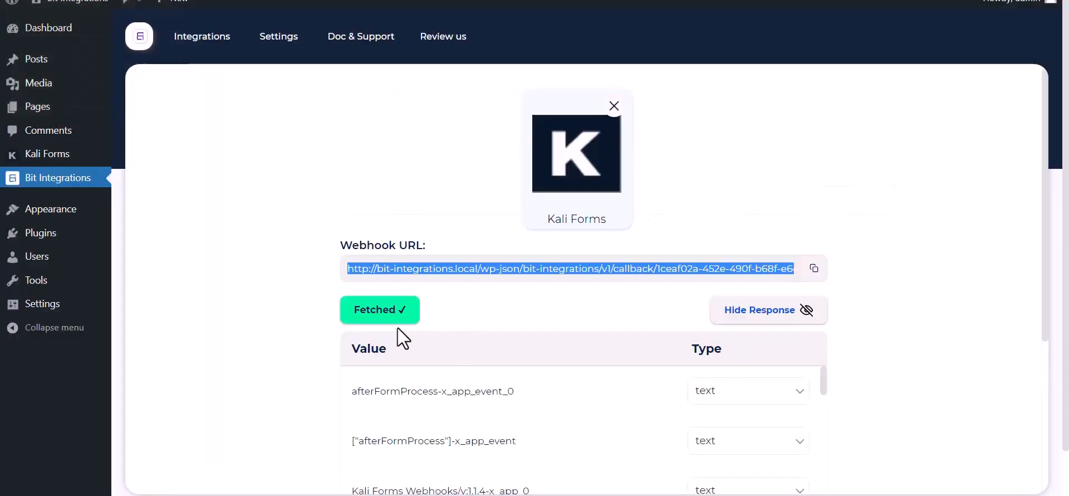
- Review the fetched Name, Email and Phone data, then select Vbout as the action
scroll(down, 3)
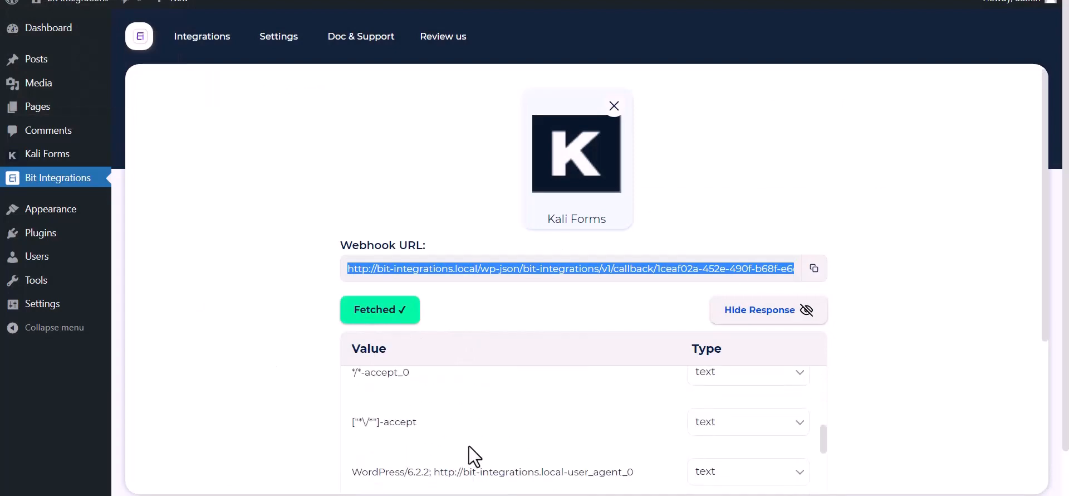
scroll(down, 3)
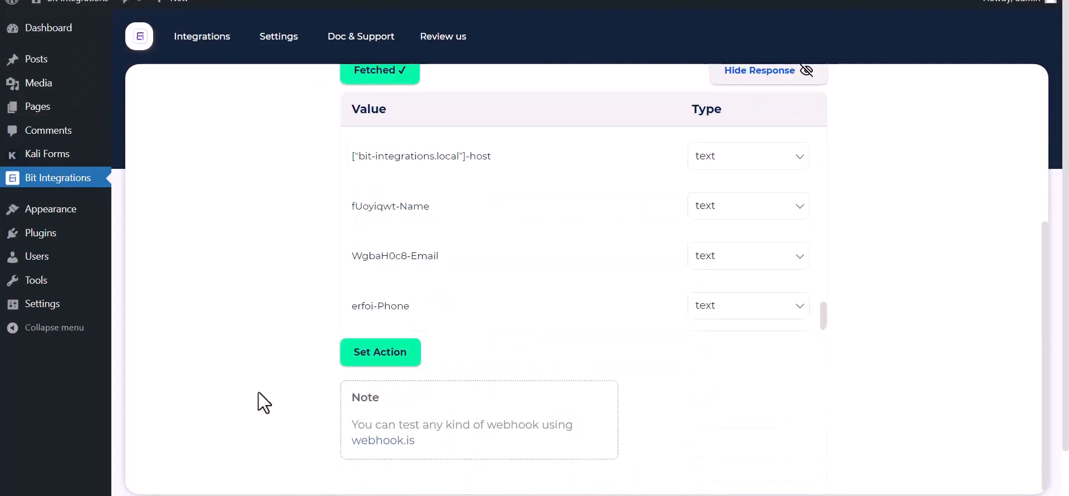
click(379, 352)
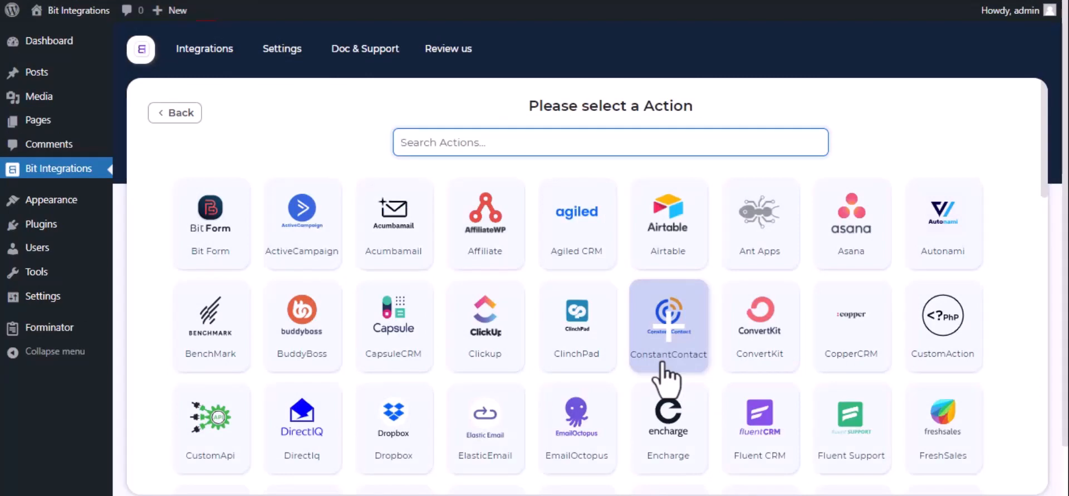
text(vbo)
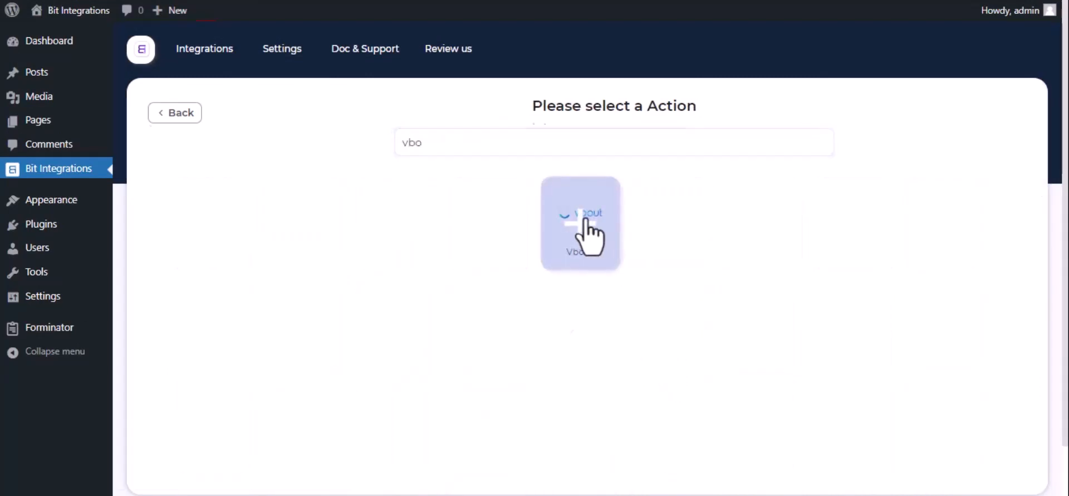
click(581, 224)
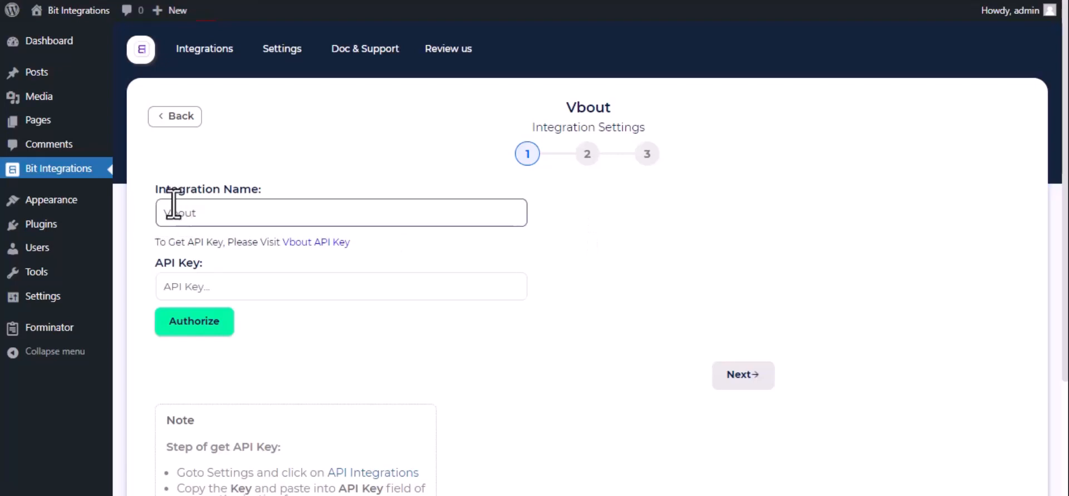
- Follow the 'Vbout API Key' link from the Vbout integration settings
click(341, 285)
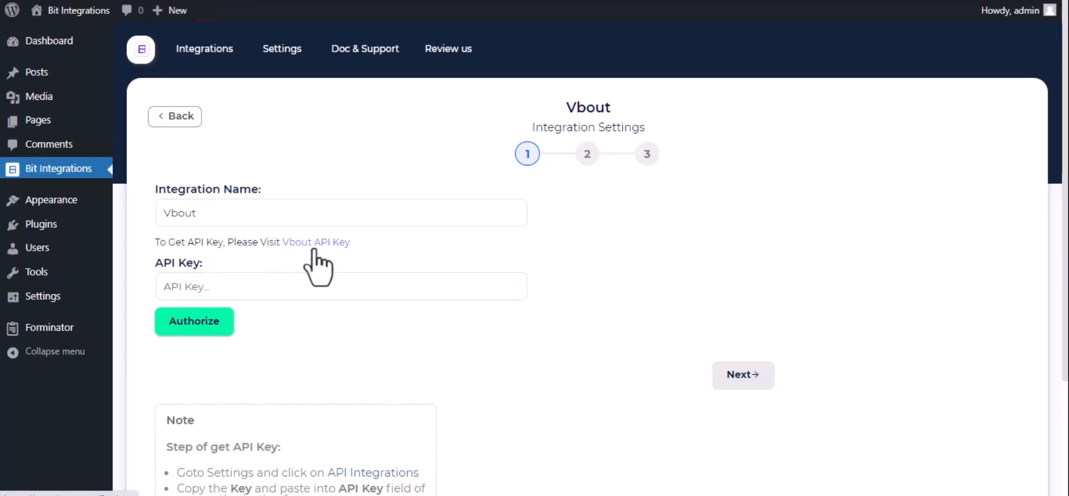
click(315, 242)
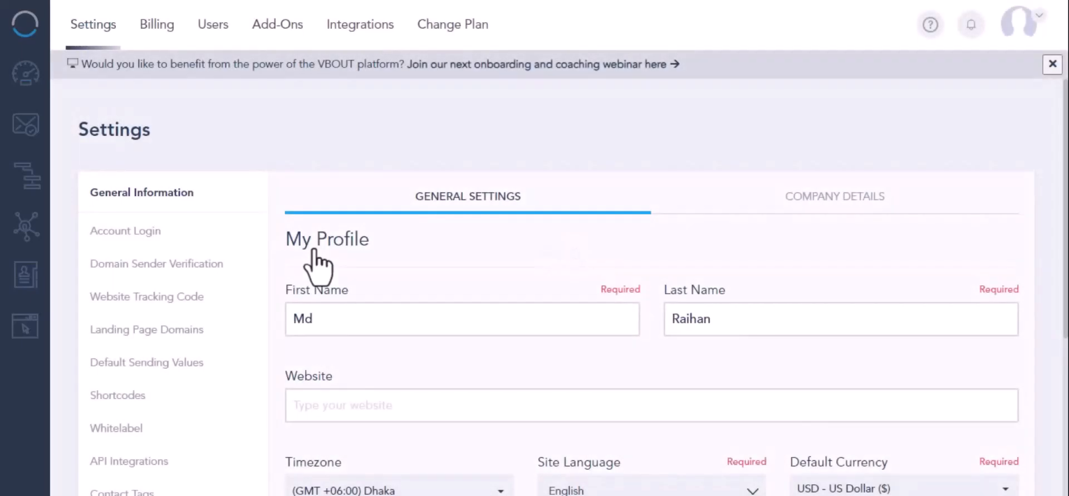
- In VBOUT's API Integrations settings, copy the Unique API User Key
click(129, 460)
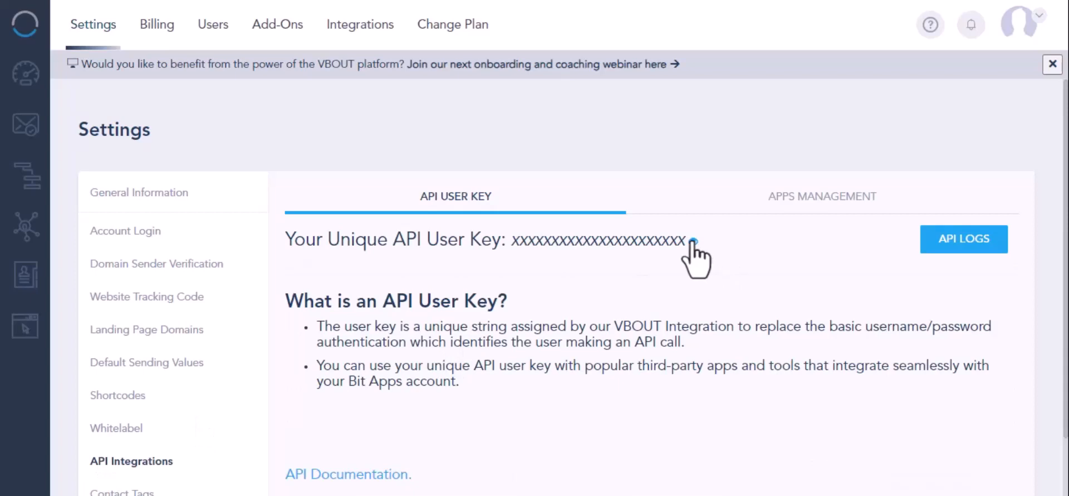
click(693, 240)
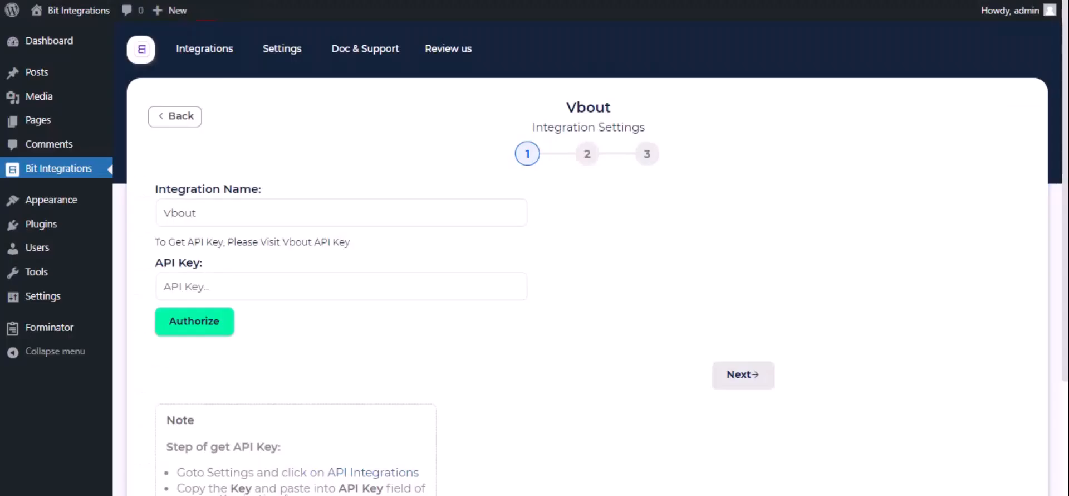
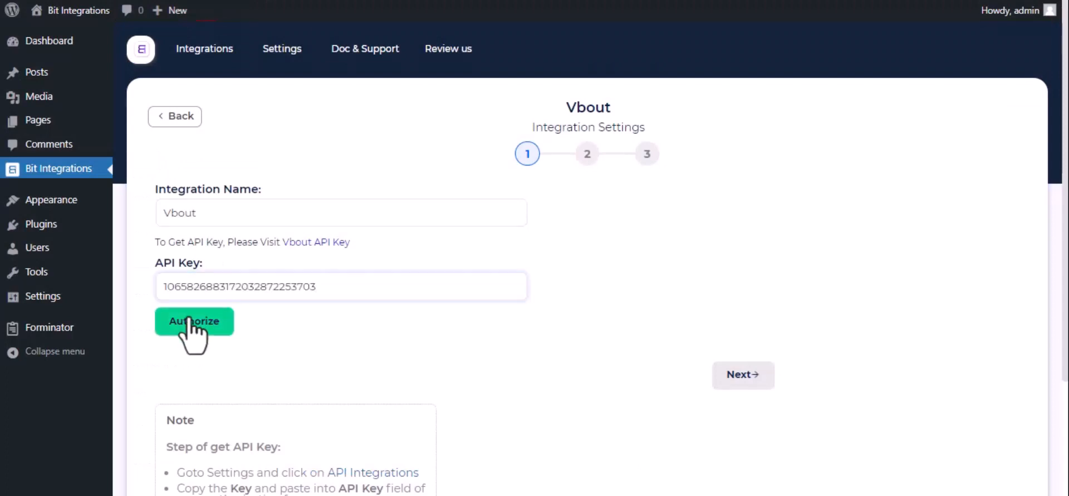
click(193, 321)
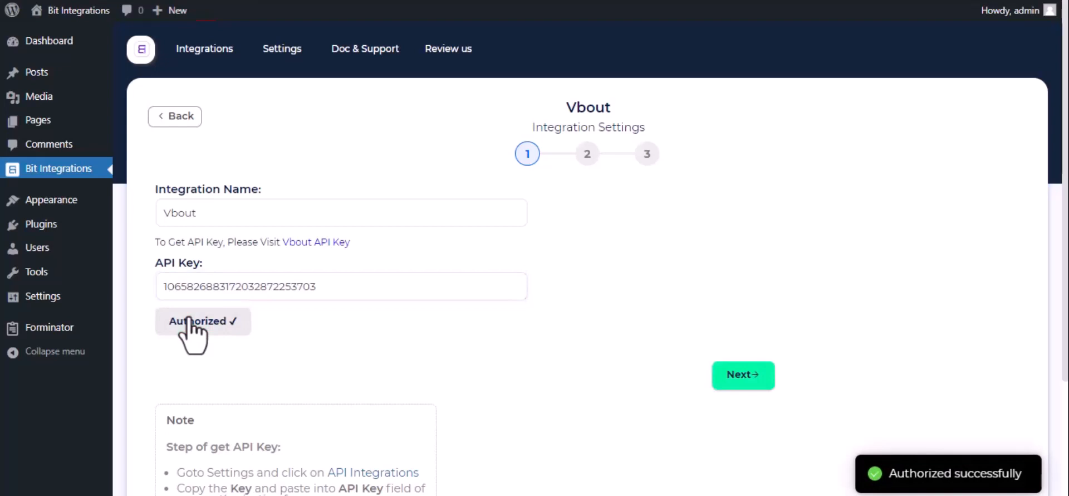
mouse_move(893, 446)
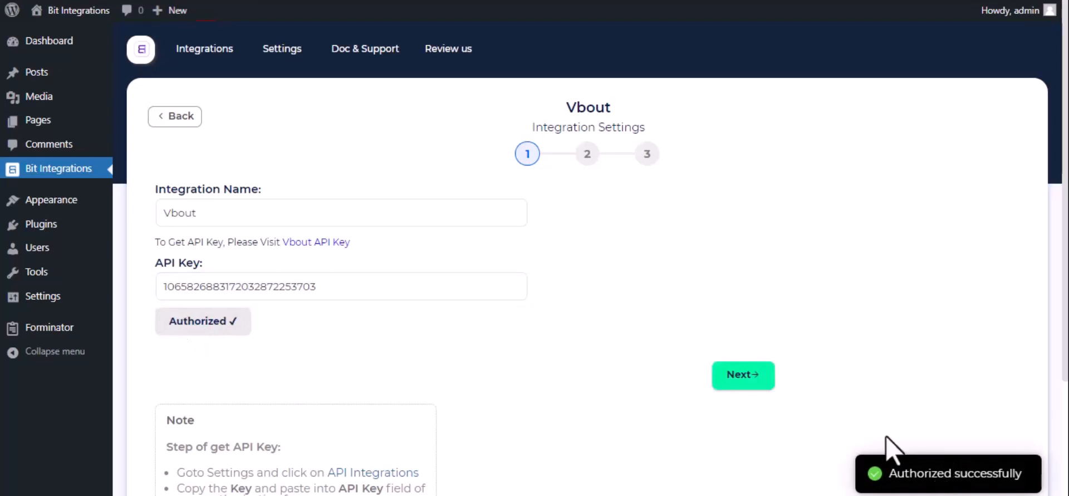
- Choose Sample List as the target list and set contact status to Active
click(743, 375)
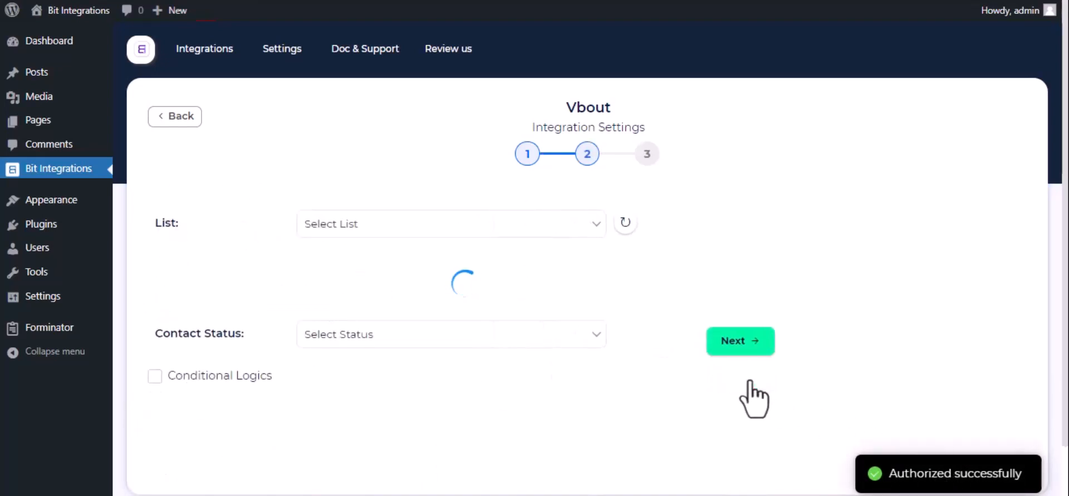
click(450, 224)
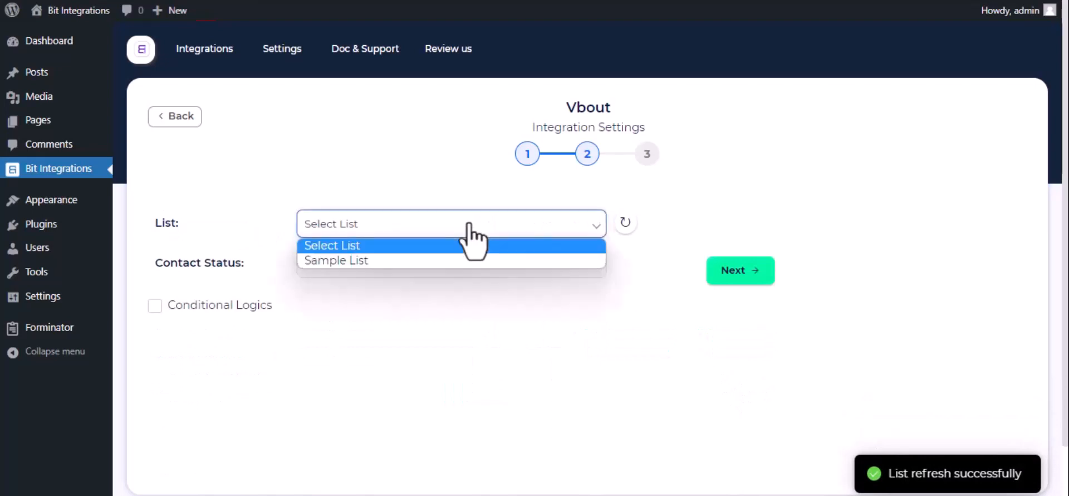
click(336, 260)
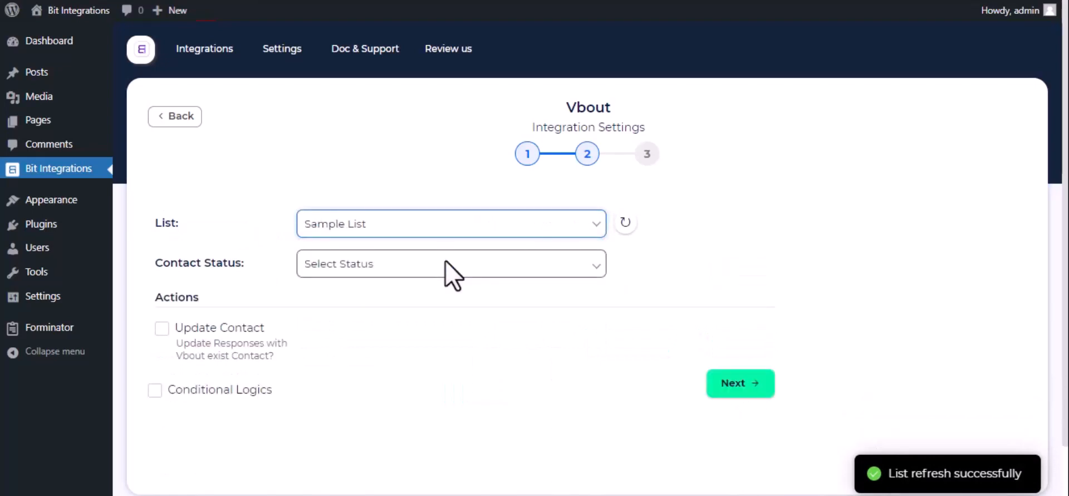
click(450, 263)
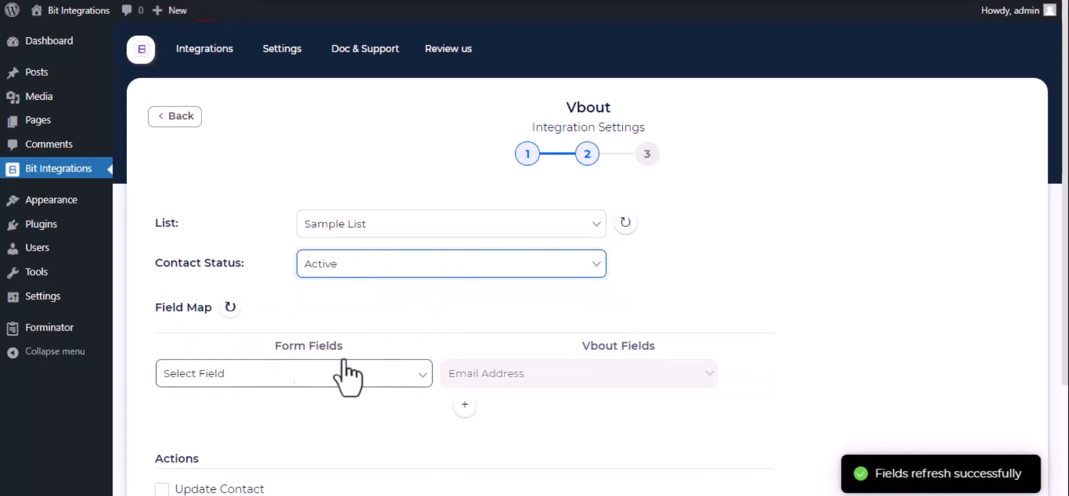
- Map Email-1 to Email Address and Name-1 to Full Name
click(293, 373)
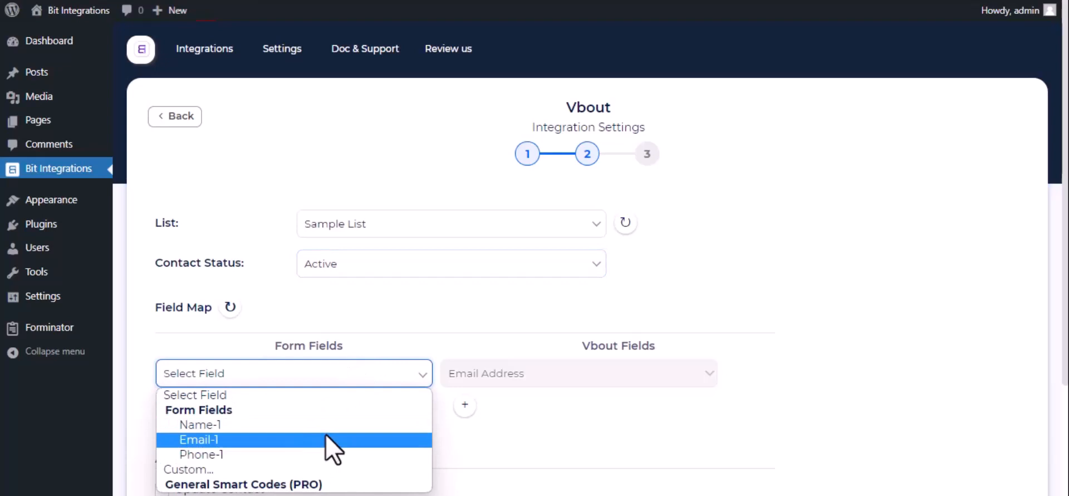
click(199, 439)
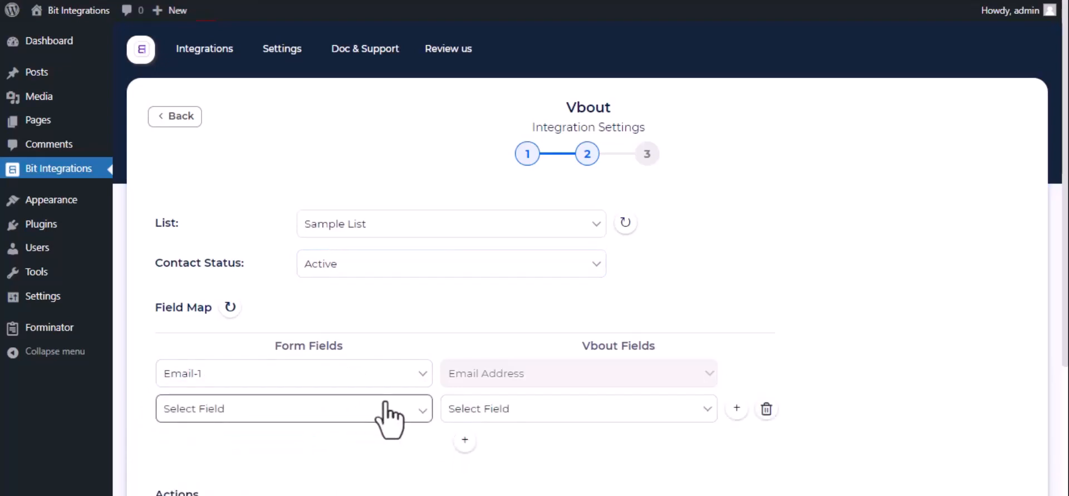
click(293, 407)
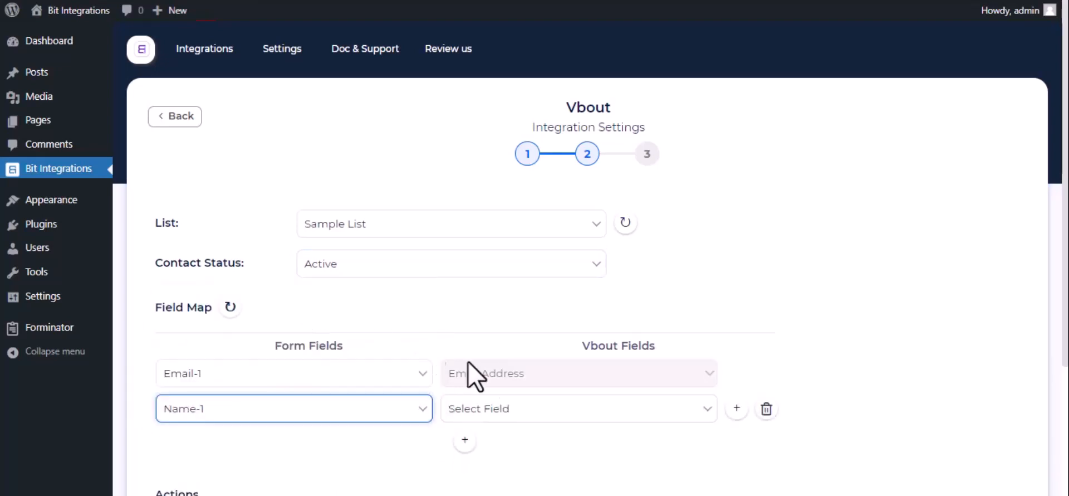
click(578, 408)
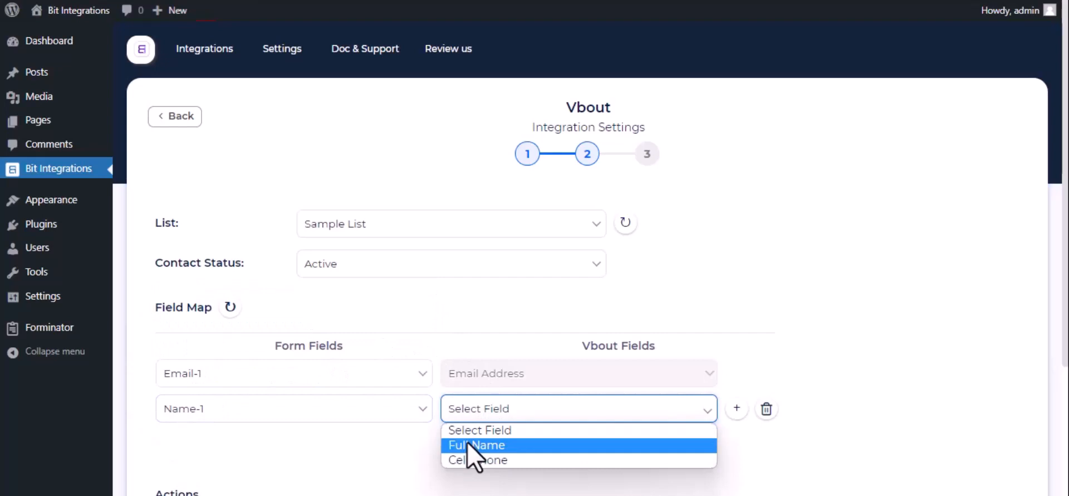
click(477, 444)
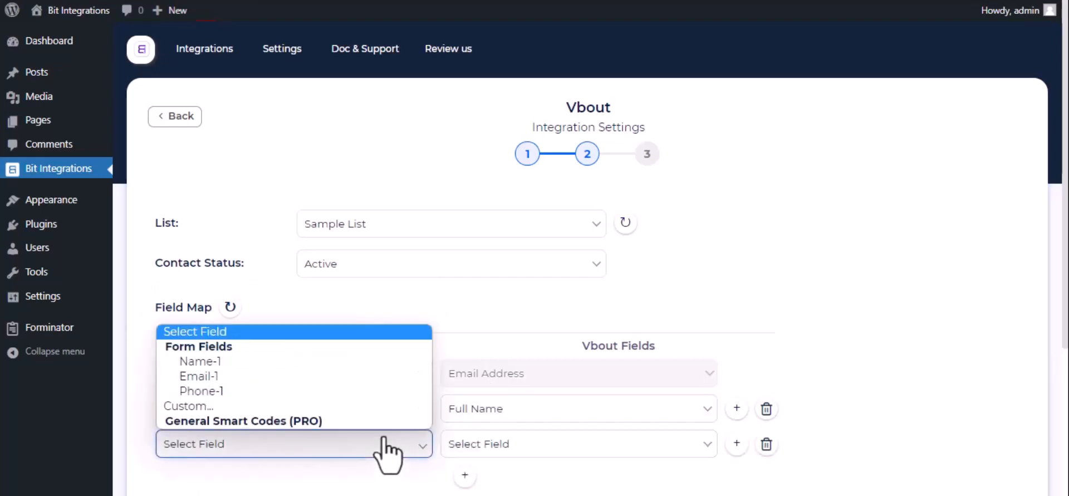
- Map Phone-1 to Cell Phone, then finish and save the integration
click(202, 391)
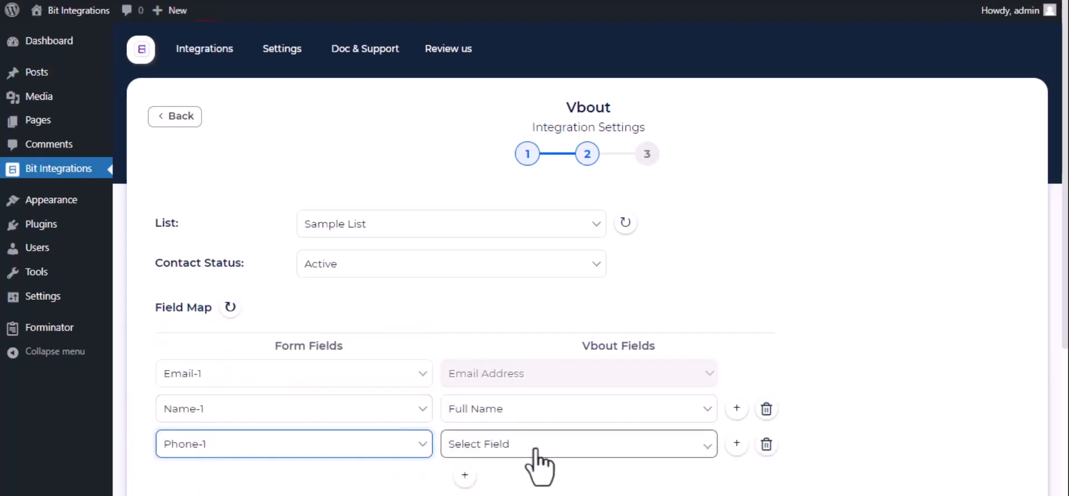
click(578, 443)
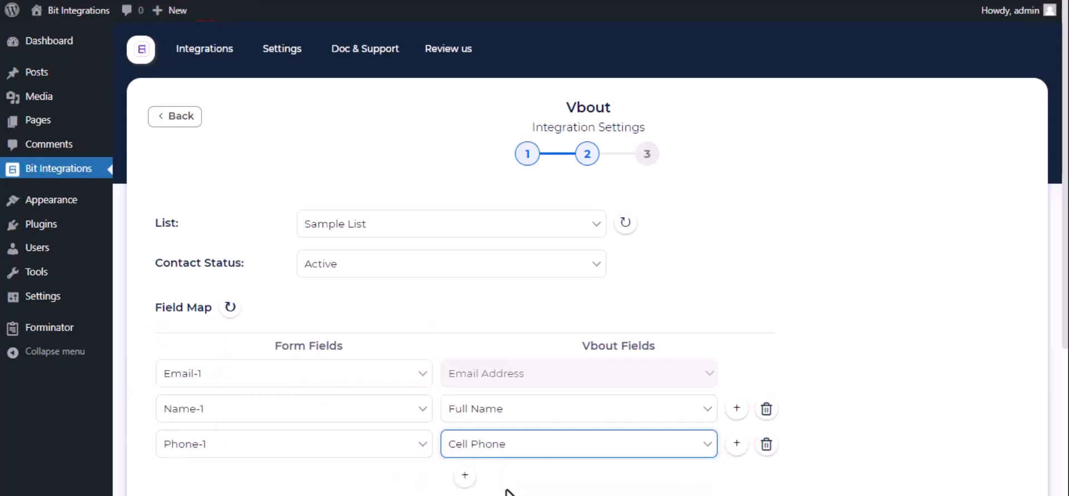
scroll(down, 3)
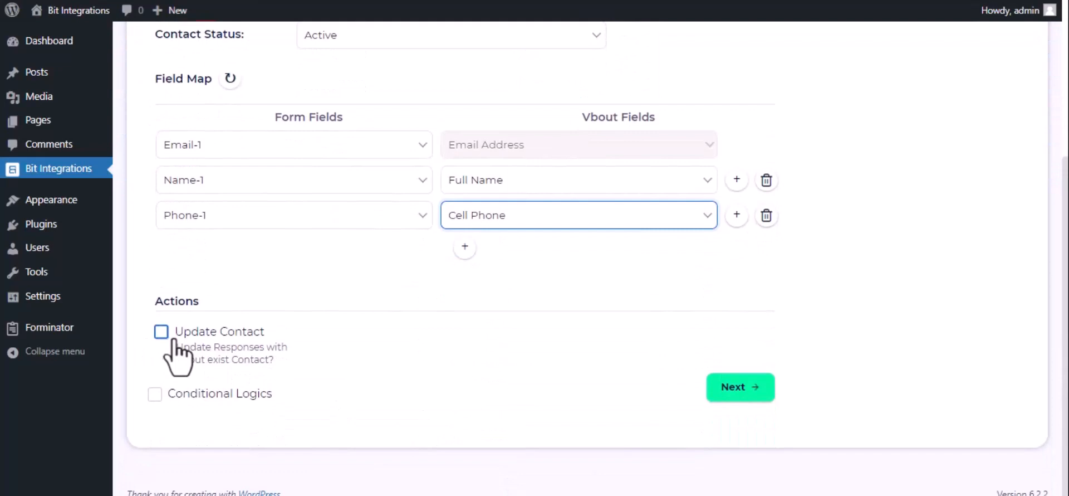
mouse_move(171, 408)
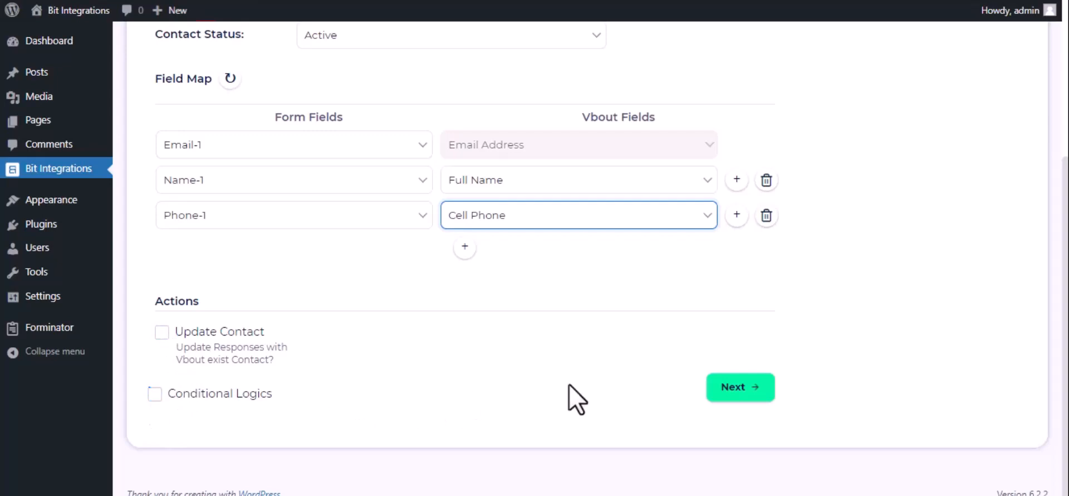
click(740, 387)
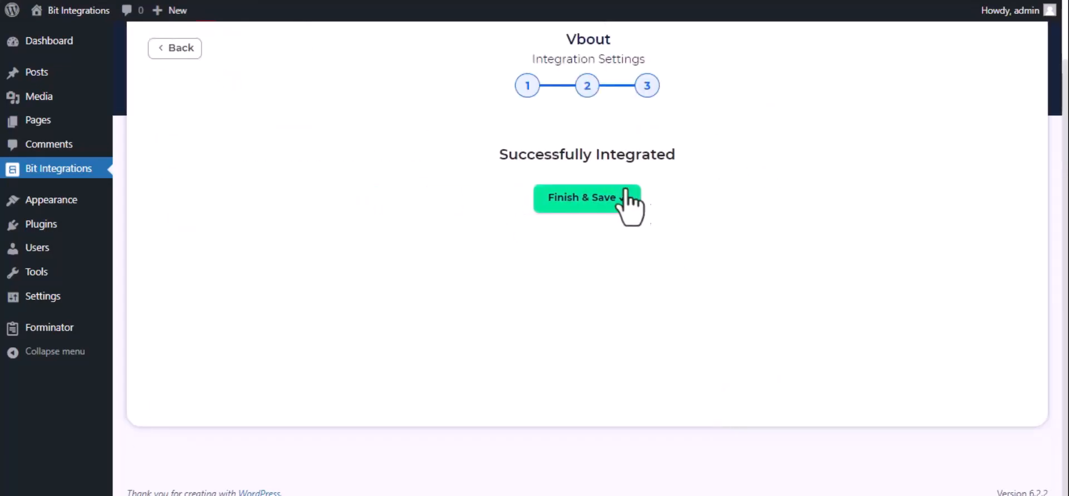
click(587, 197)
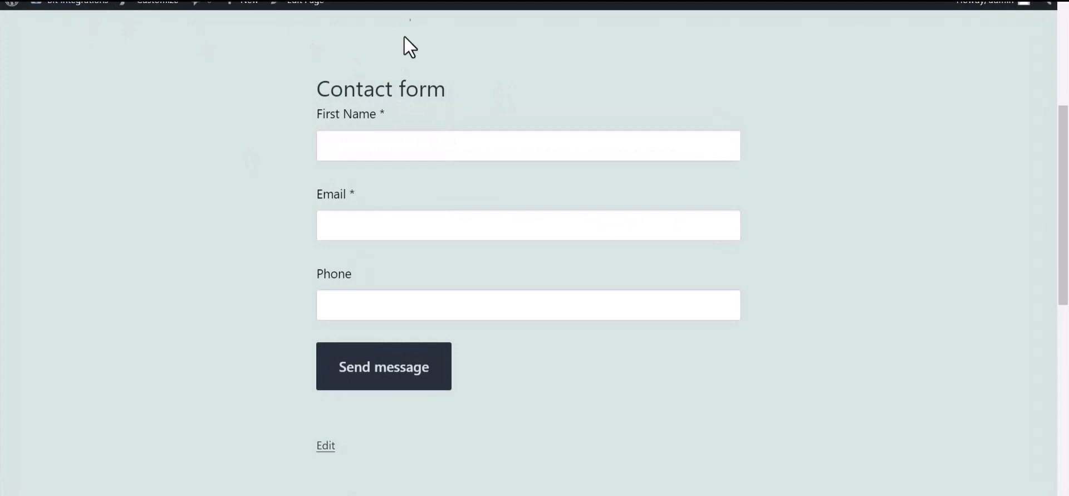
click(528, 145)
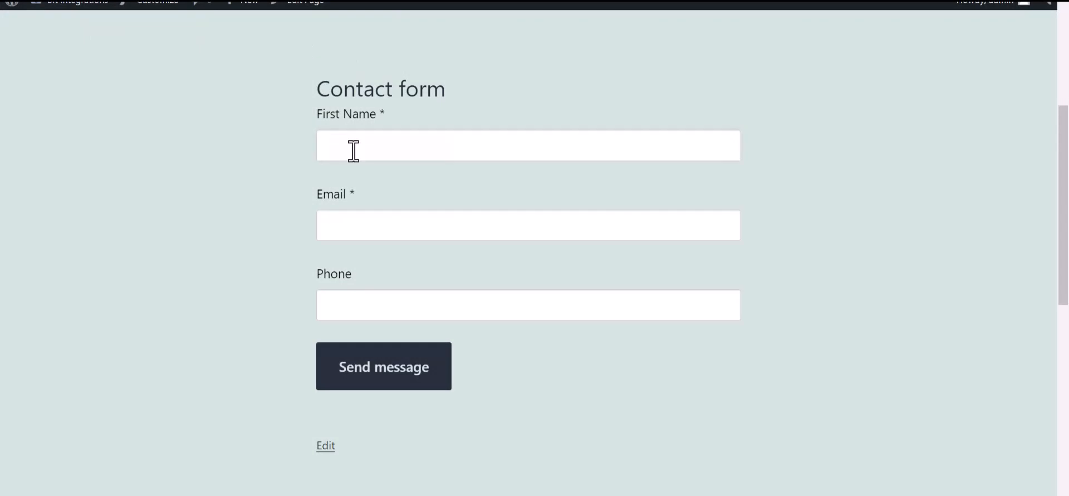
text(Bit Integration)
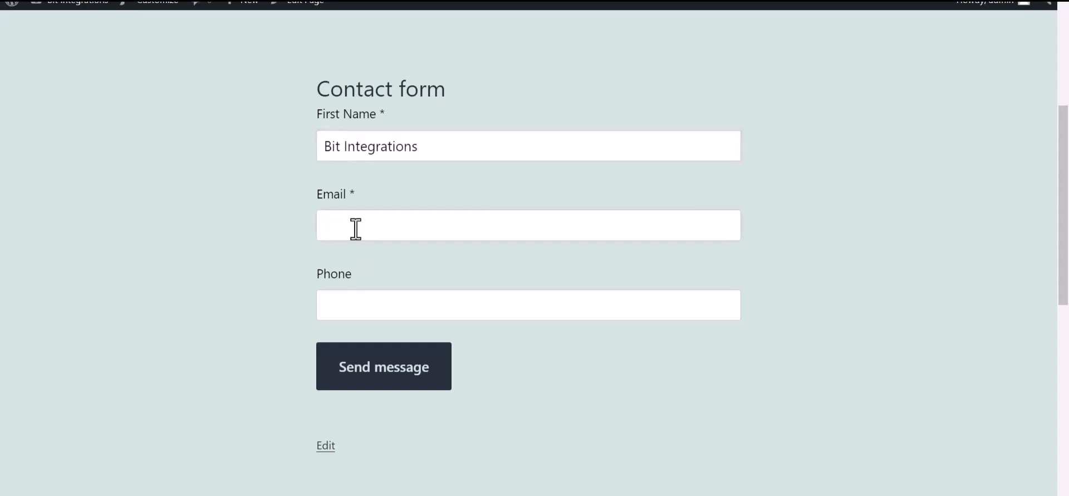
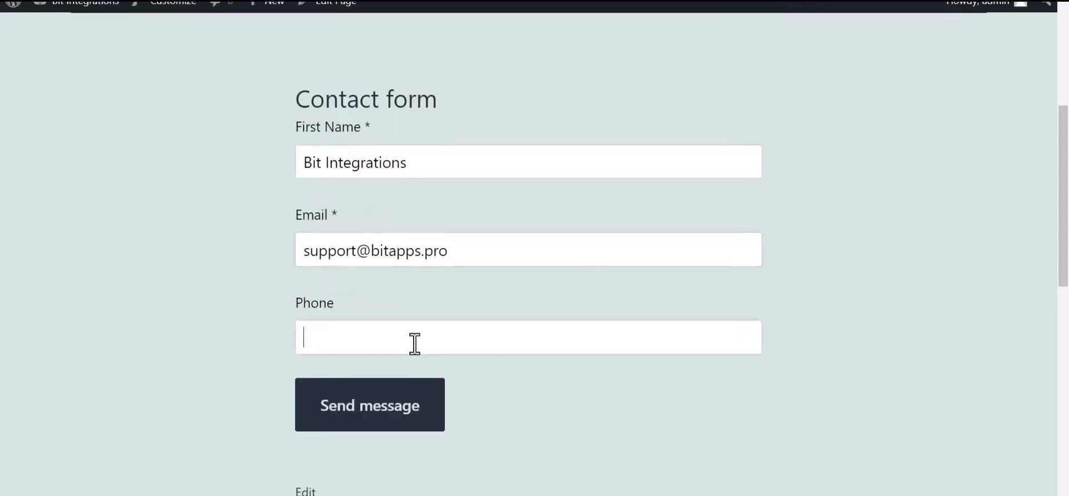
text(44455566)
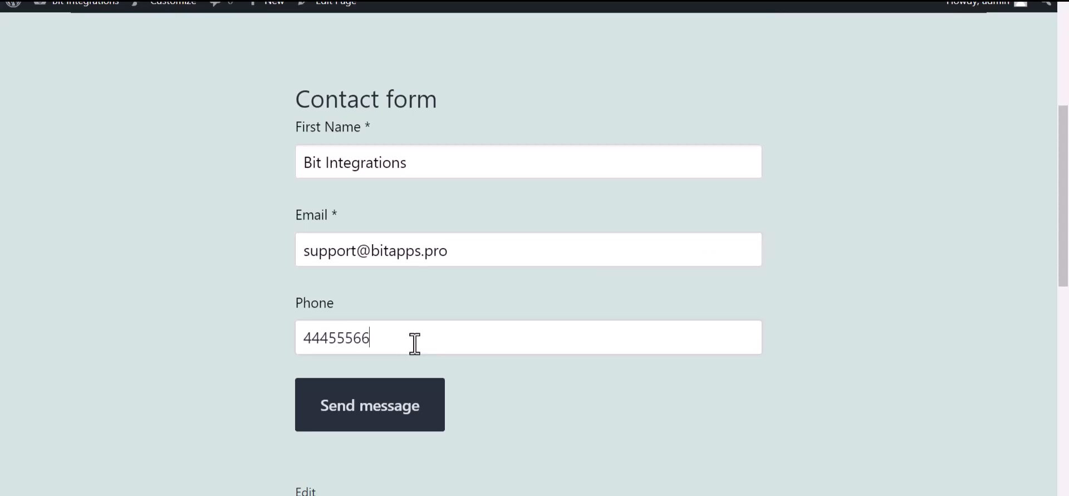
text(6)
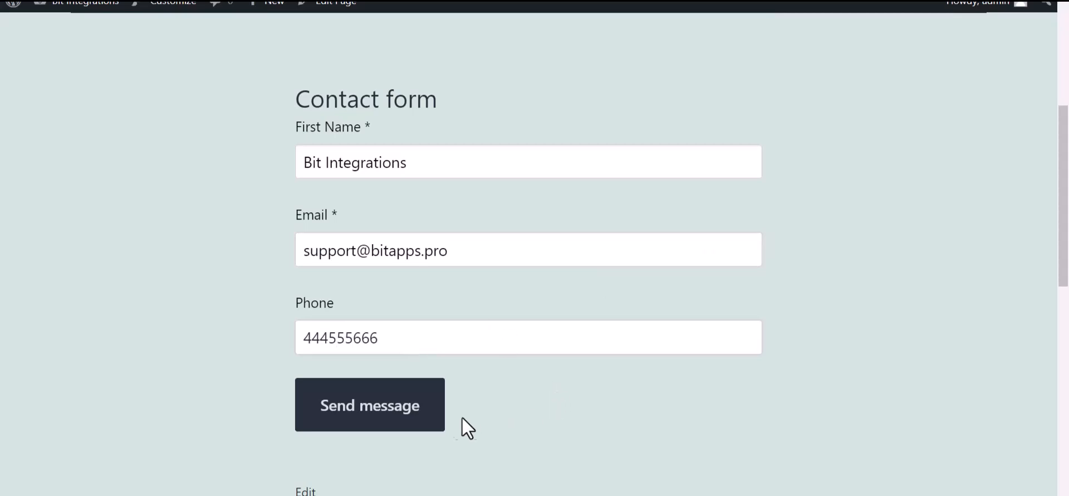
click(370, 403)
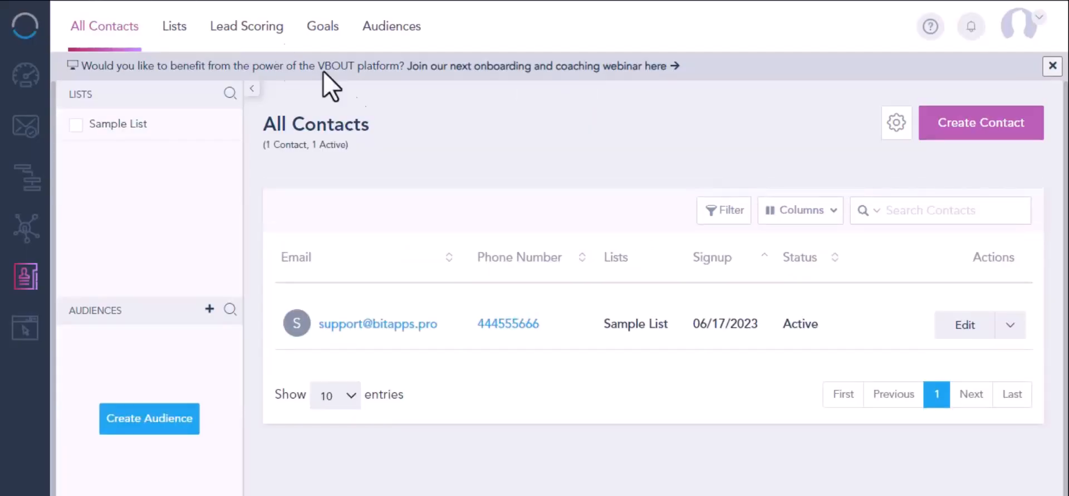
mouse_move(443, 334)
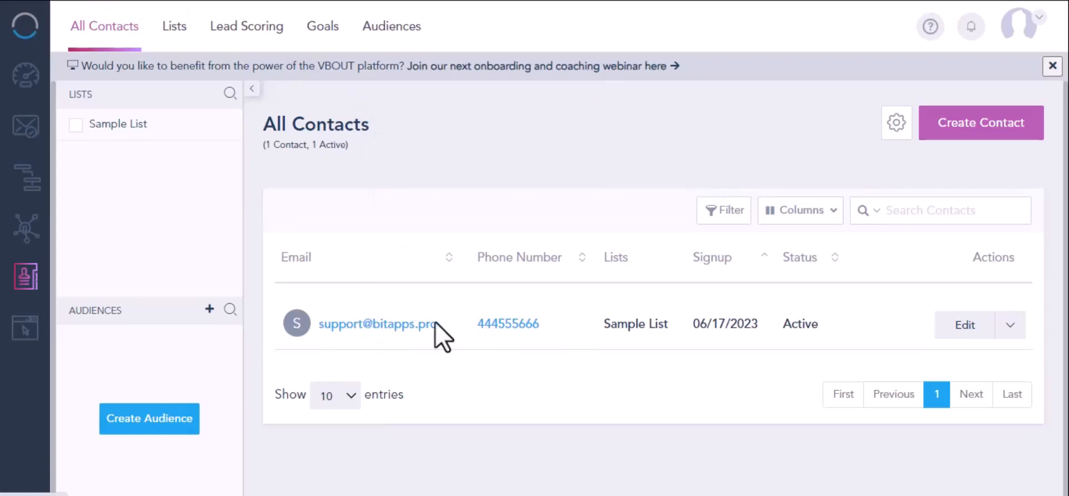
mouse_move(416, 337)
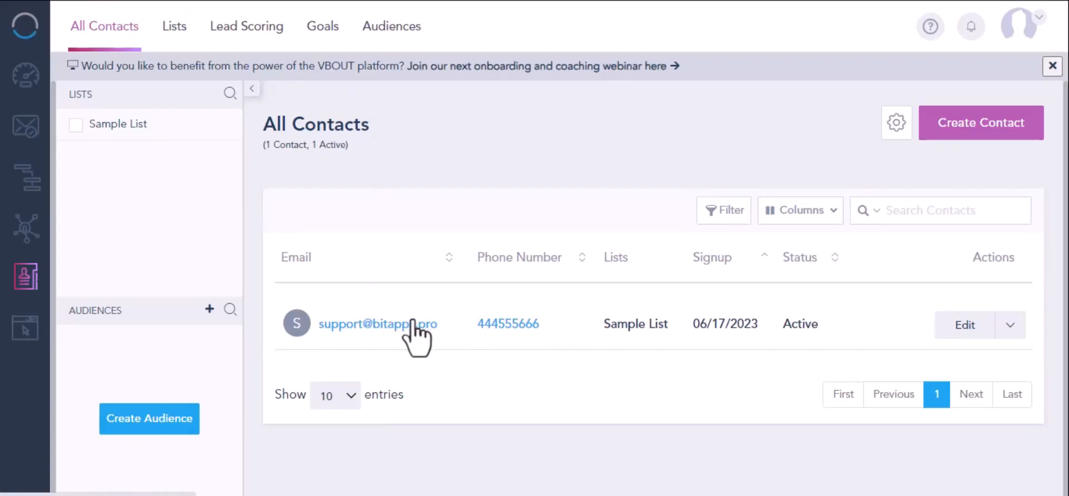